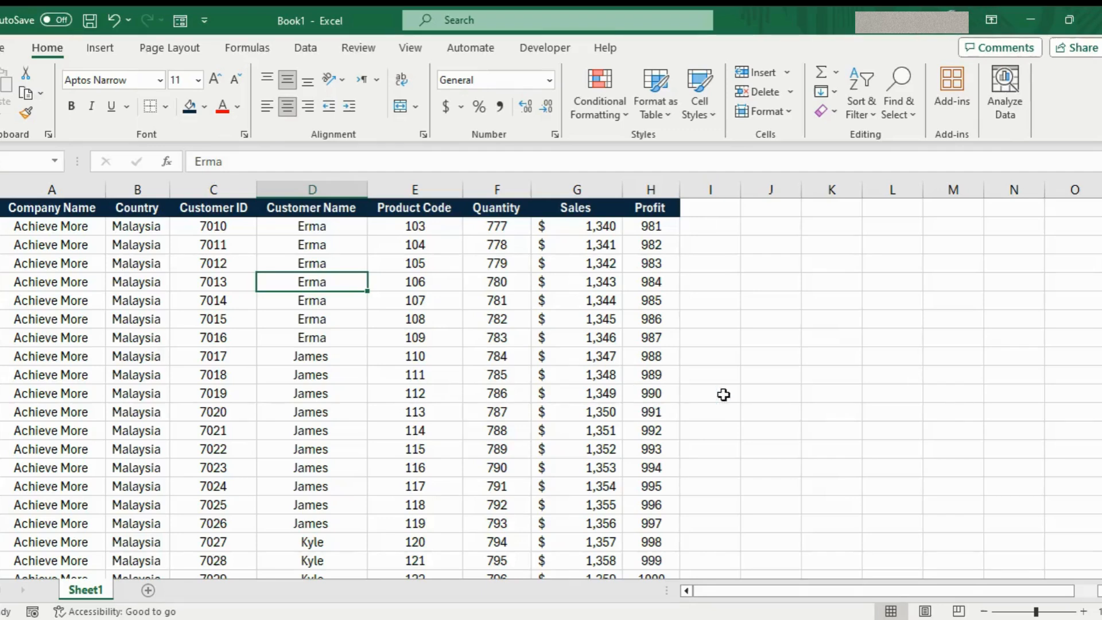
mouse_move(641, 412)
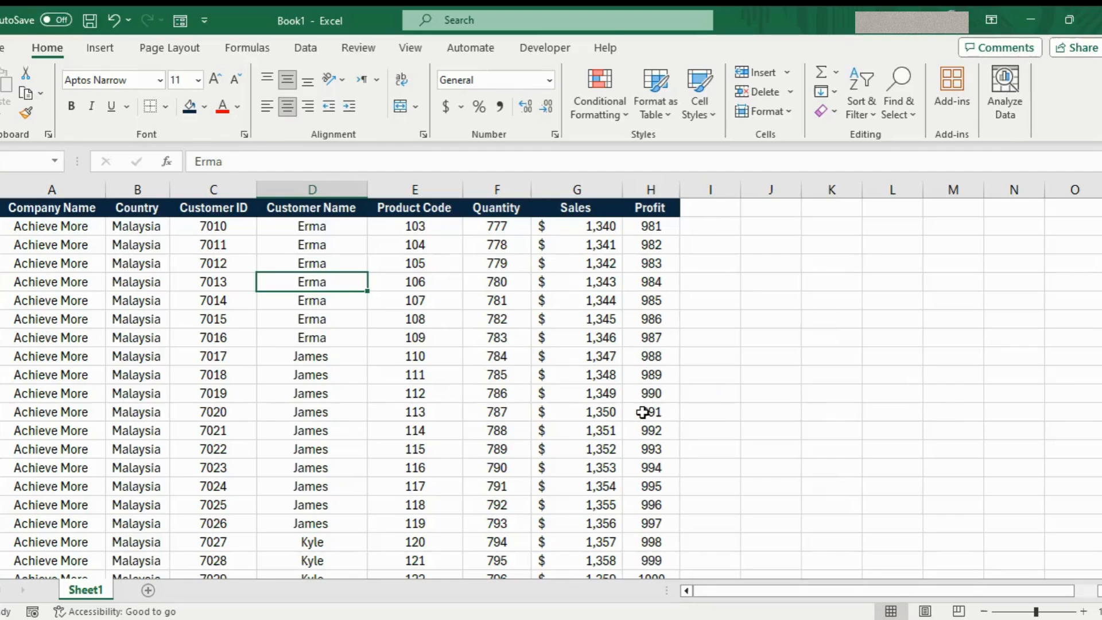